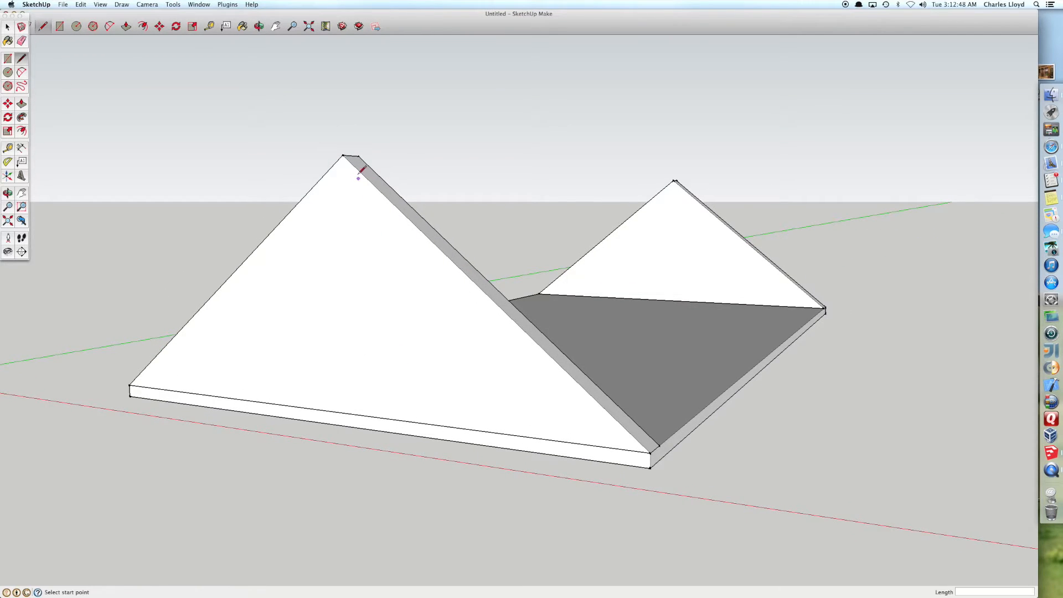
Step: Orbit around the model to view the roof's open side and the slope from below
click(341, 154)
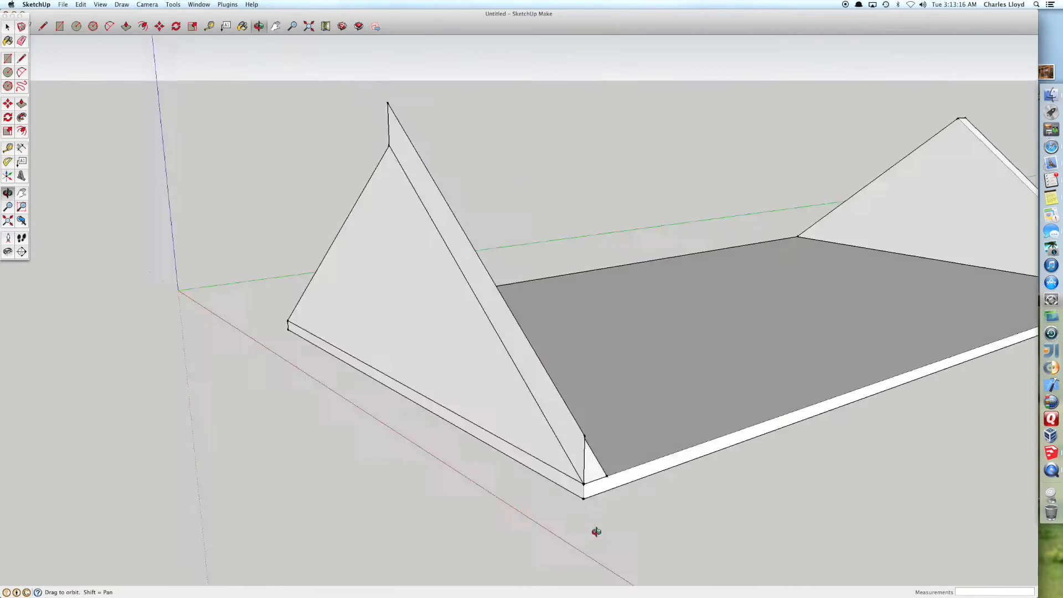
drag(595, 532, 354, 442)
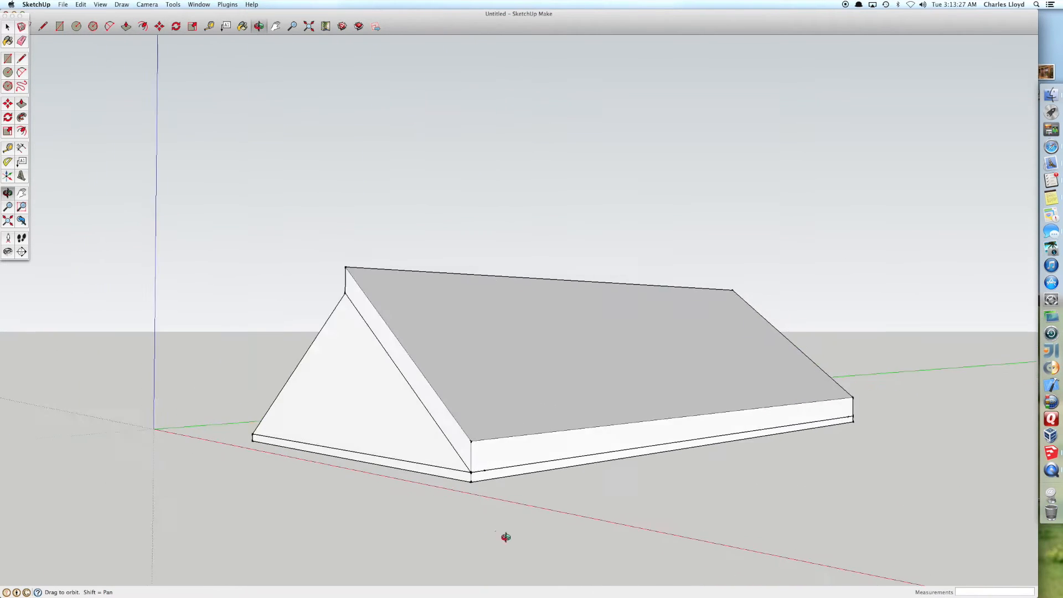
drag(505, 536, 744, 441)
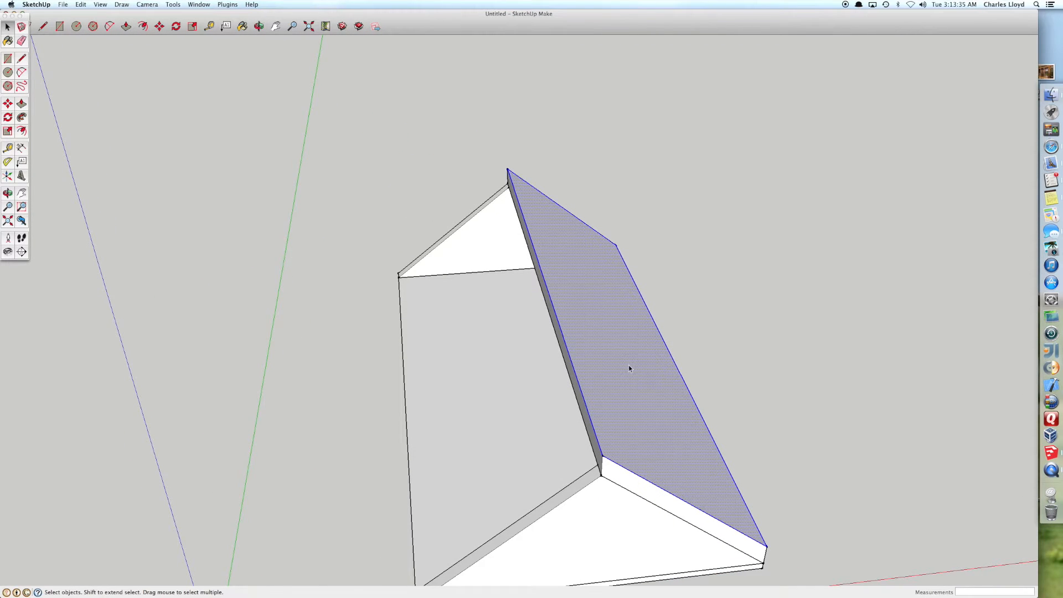
click(6, 119)
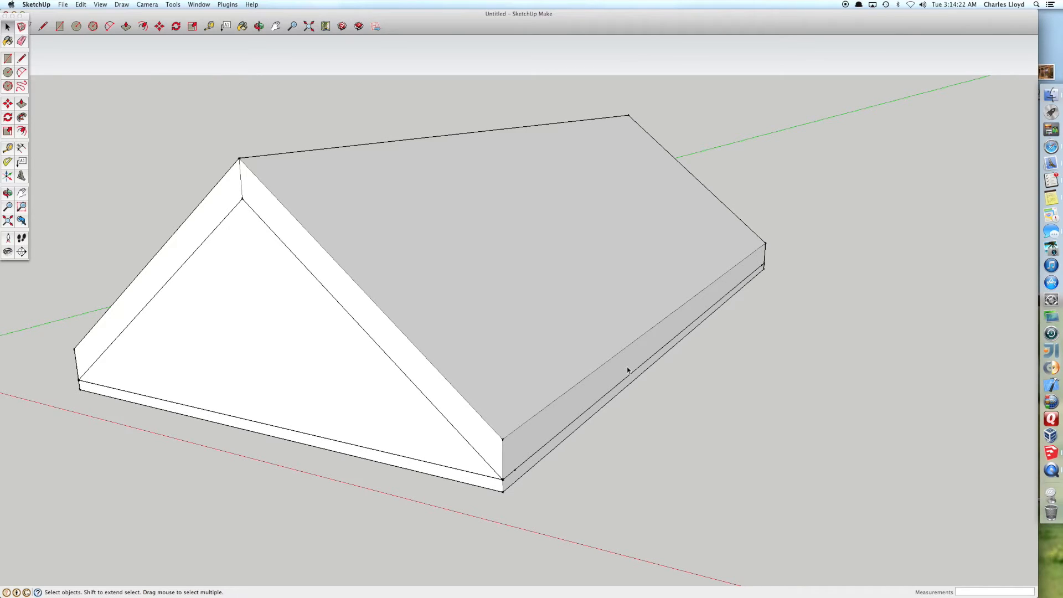
Step: Select the roof's vertical eave face so it can be moved from its upper corner
click(628, 370)
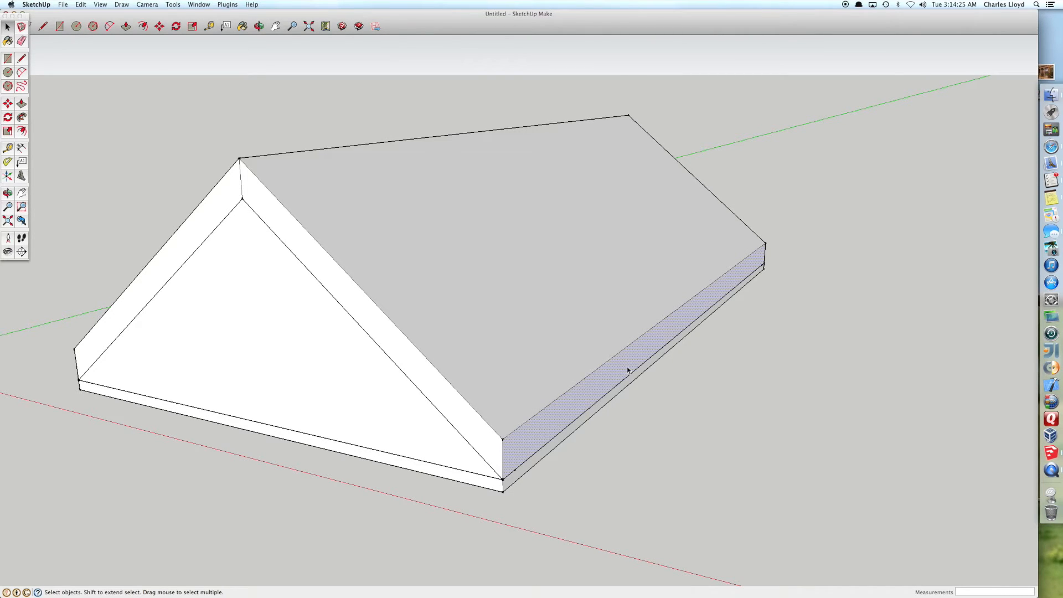
mouse_move(658, 407)
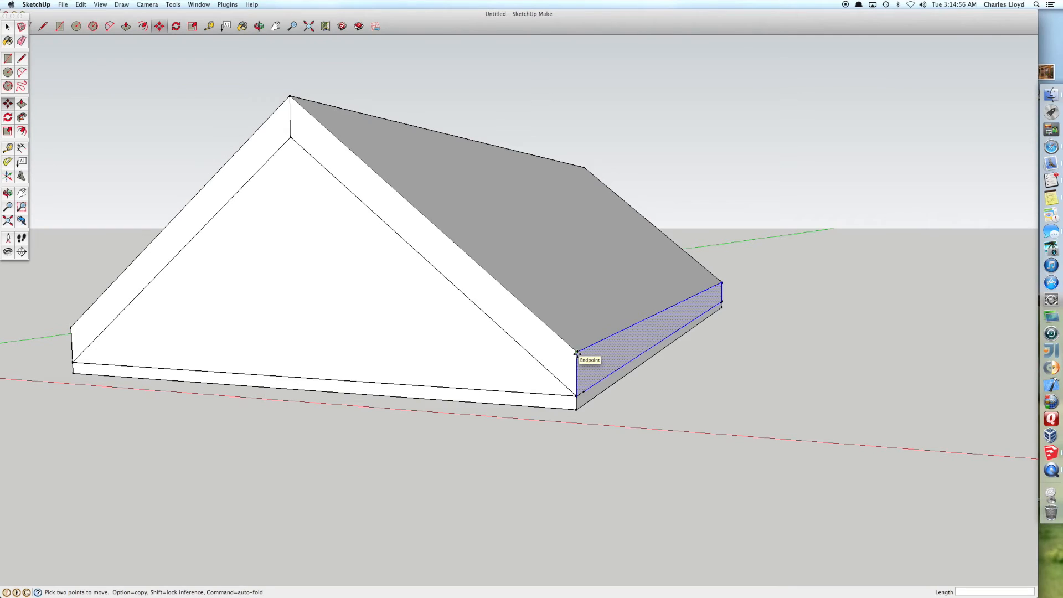
mouse_move(551, 332)
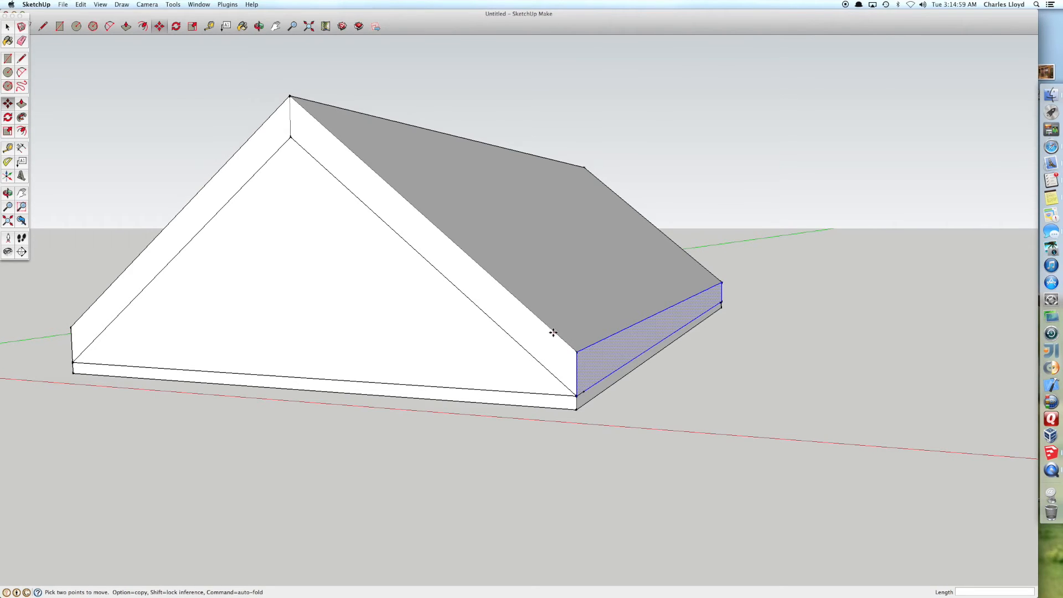
mouse_move(557, 346)
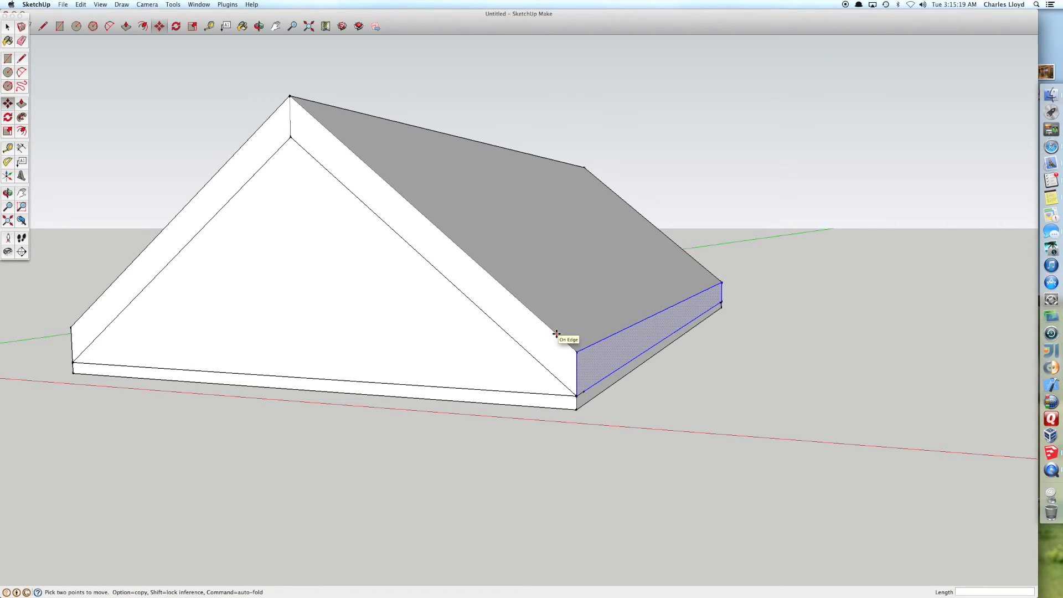
Step: Push the eave face outward along the roof slope into a short overhang and inspect it from the gable end
drag(556, 332, 584, 359)
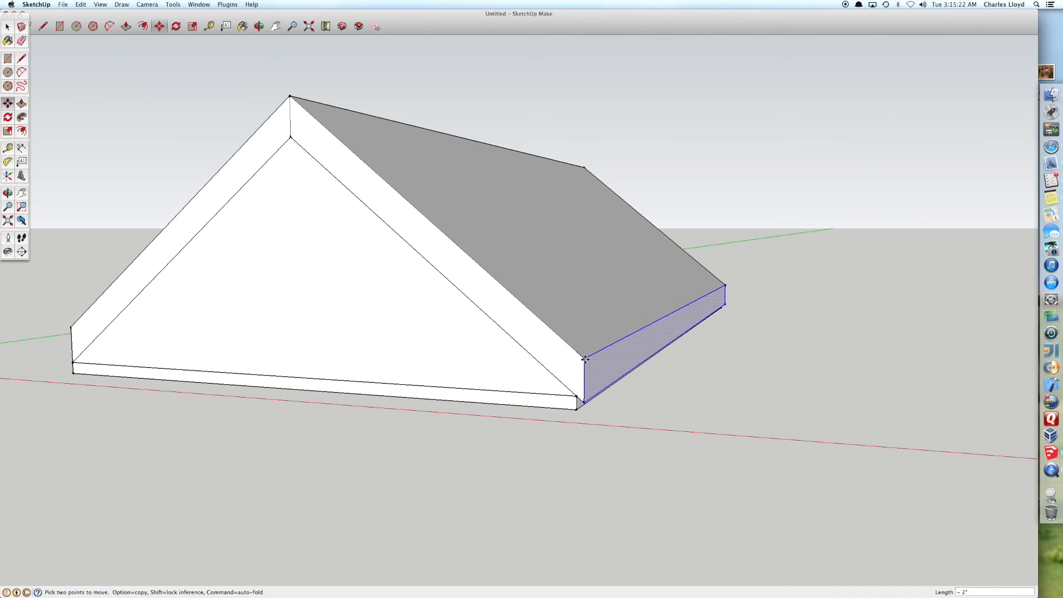
drag(586, 359, 668, 415)
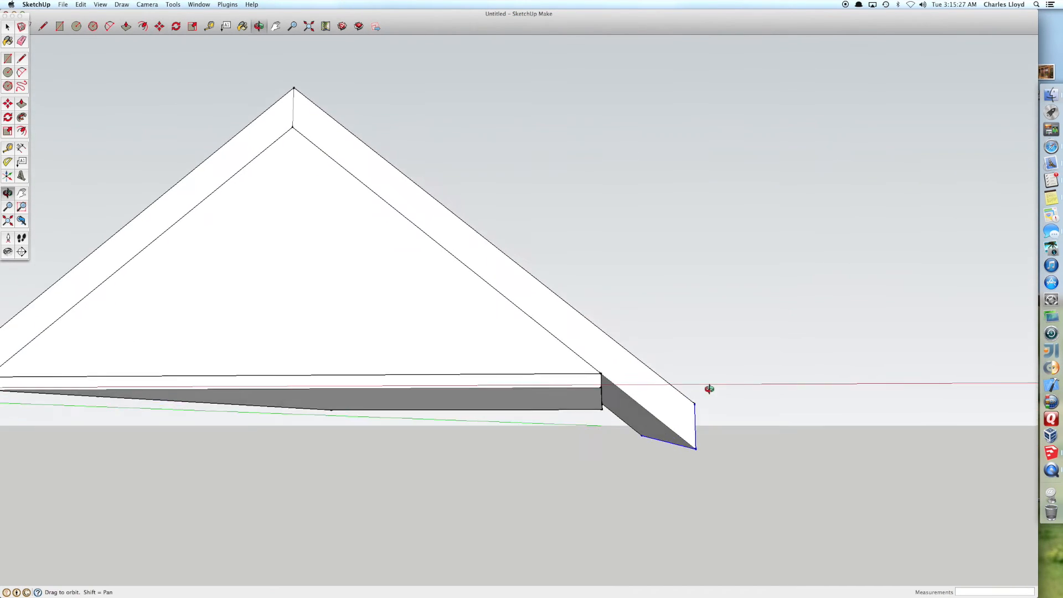
drag(708, 388, 642, 385)
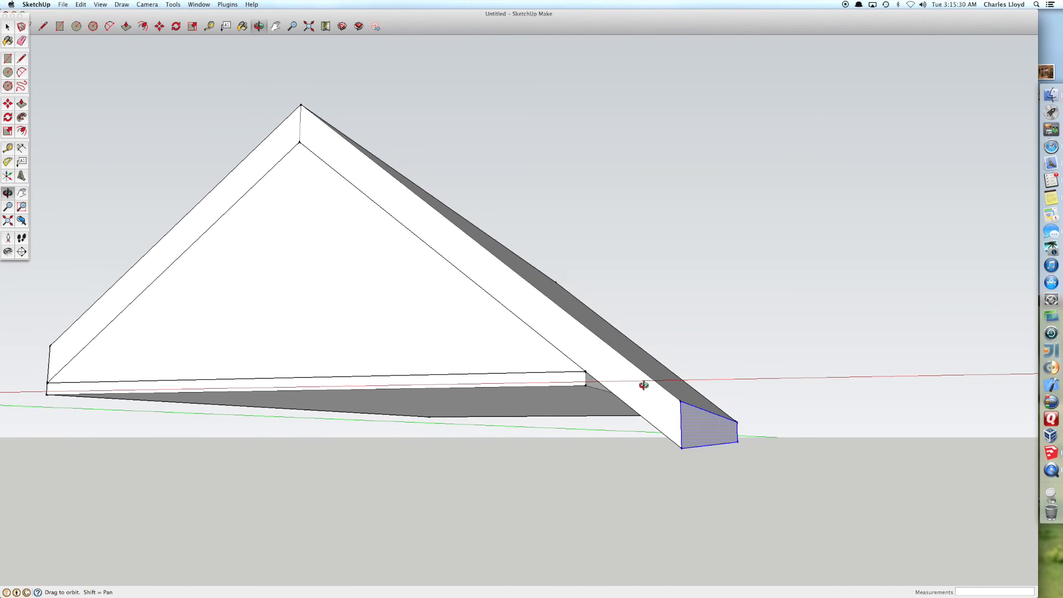
drag(642, 386, 627, 388)
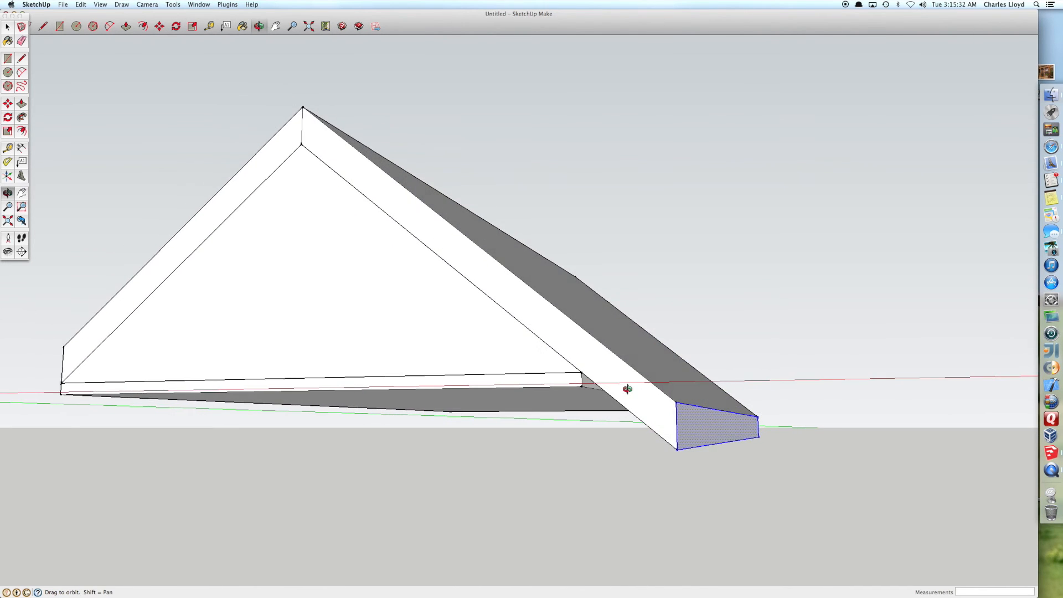
drag(627, 388, 683, 441)
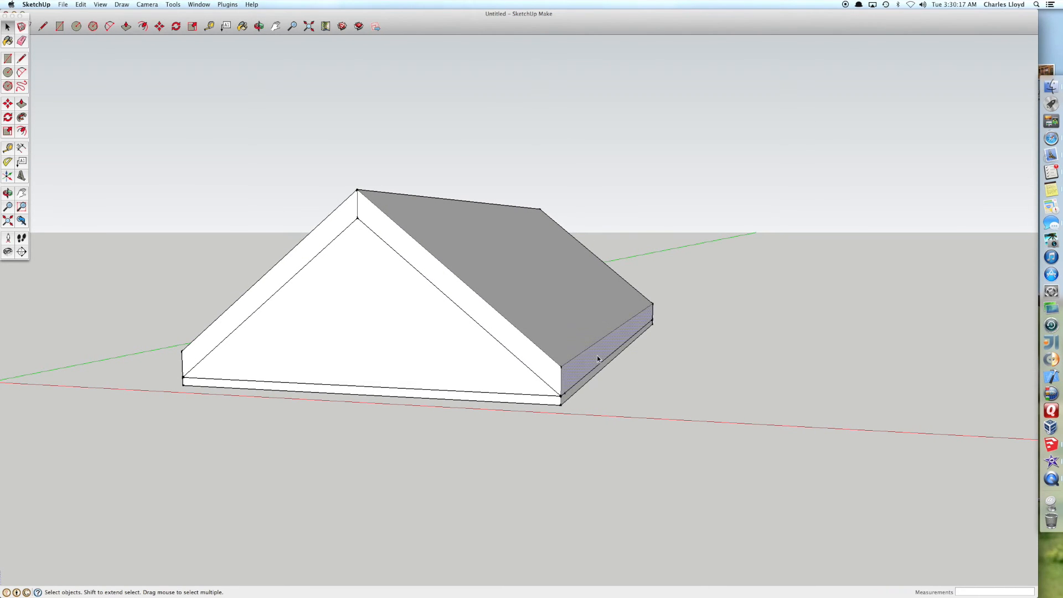
Step: Select the vertical eave face and start the Move tool on it
click(598, 360)
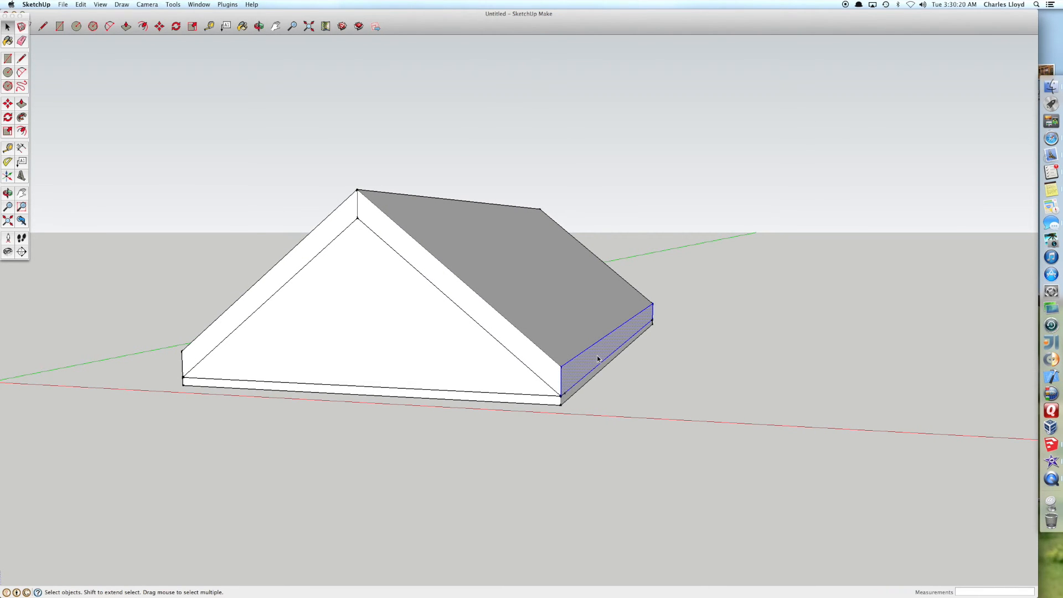
click(7, 102)
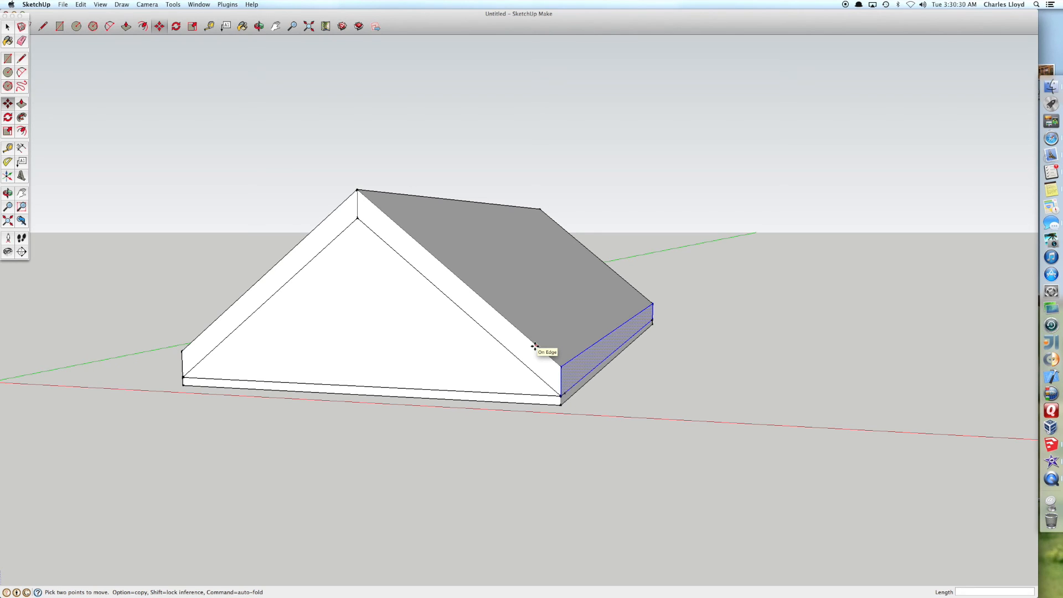
mouse_move(537, 345)
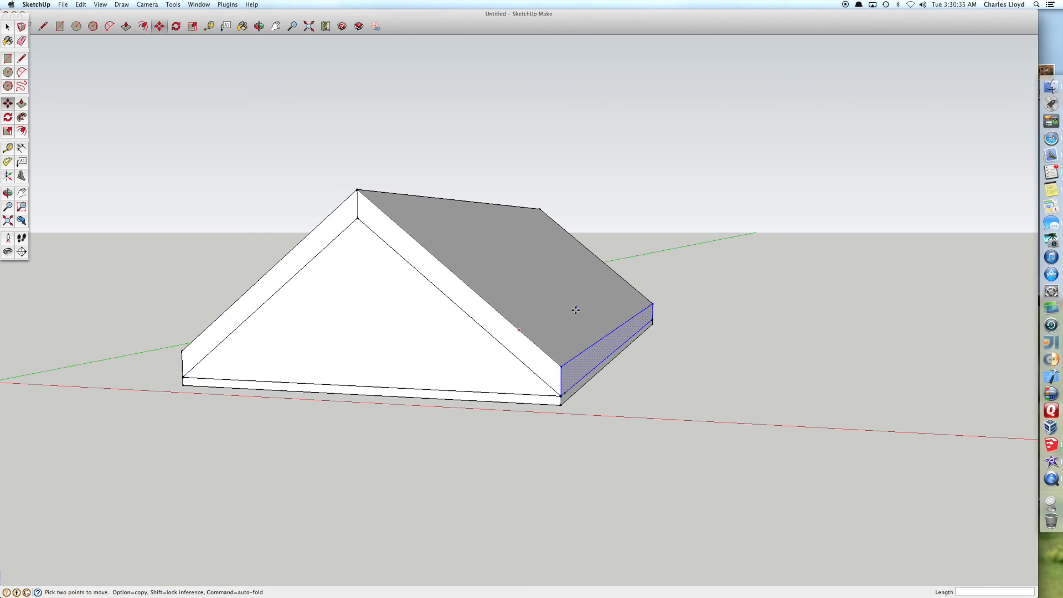
mouse_move(523, 348)
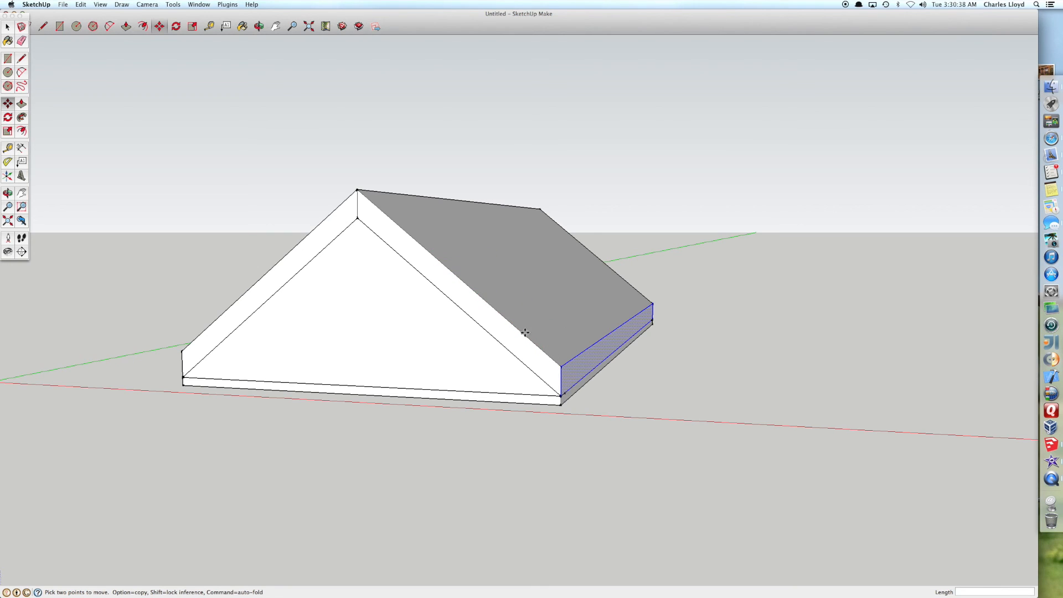
mouse_move(560, 372)
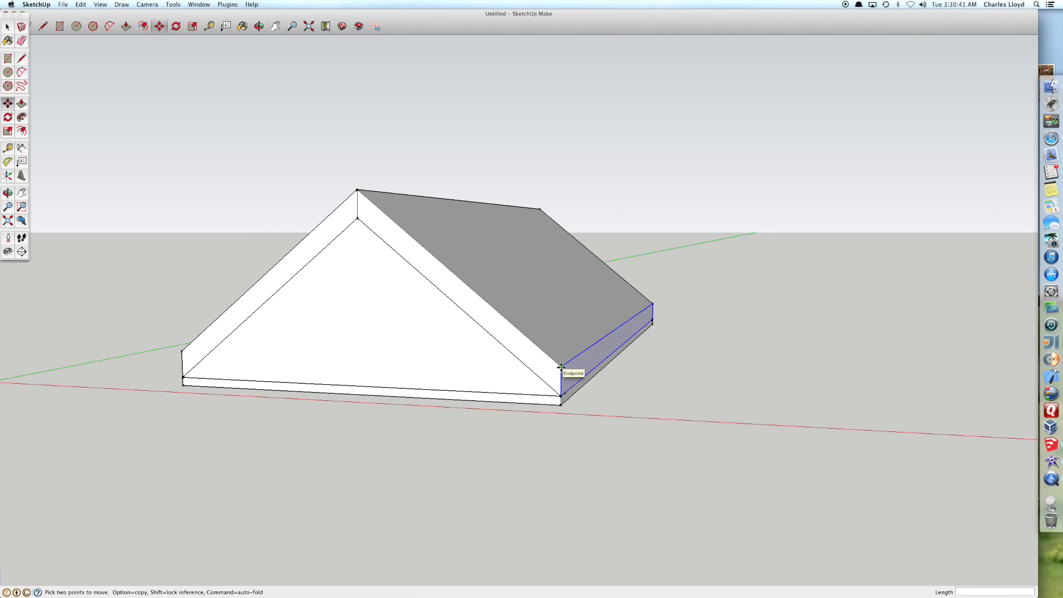
Step: Slide the eave face down along the slope line past the base edge into a longer overhang
drag(572, 373, 613, 403)
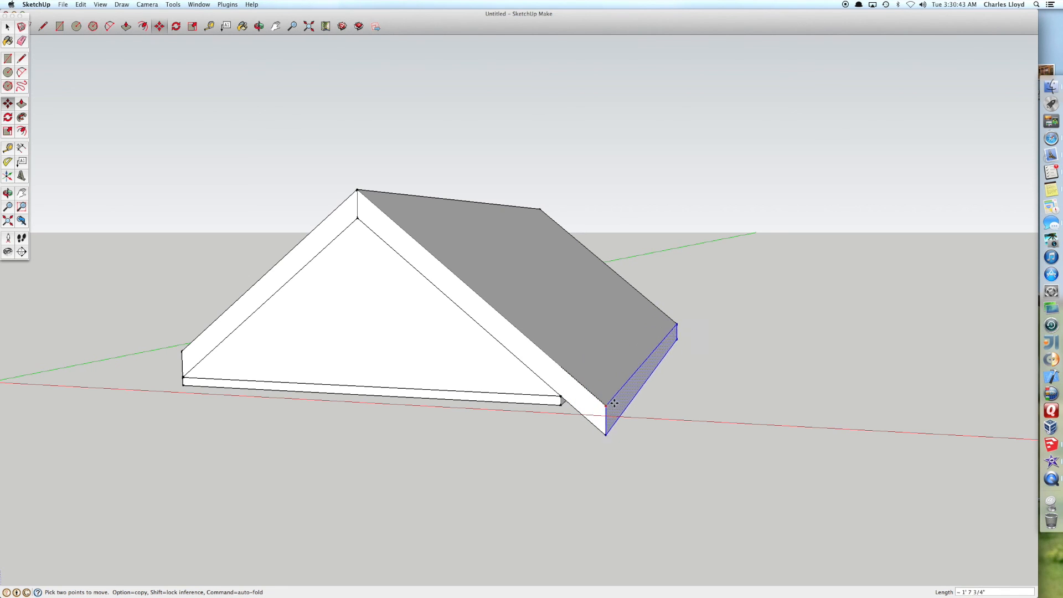
drag(610, 404, 444, 309)
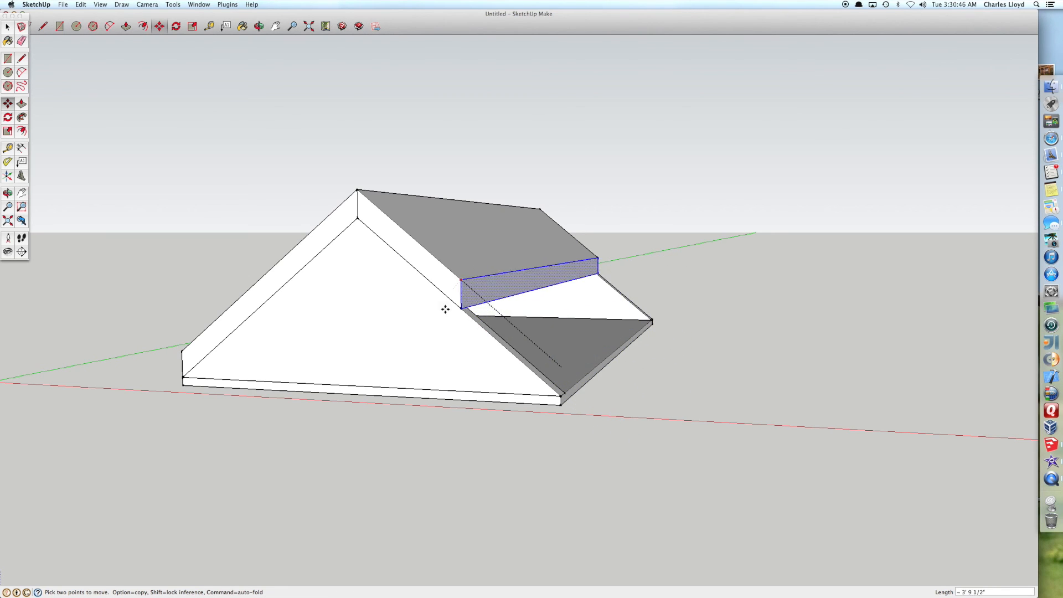
drag(445, 309, 621, 472)
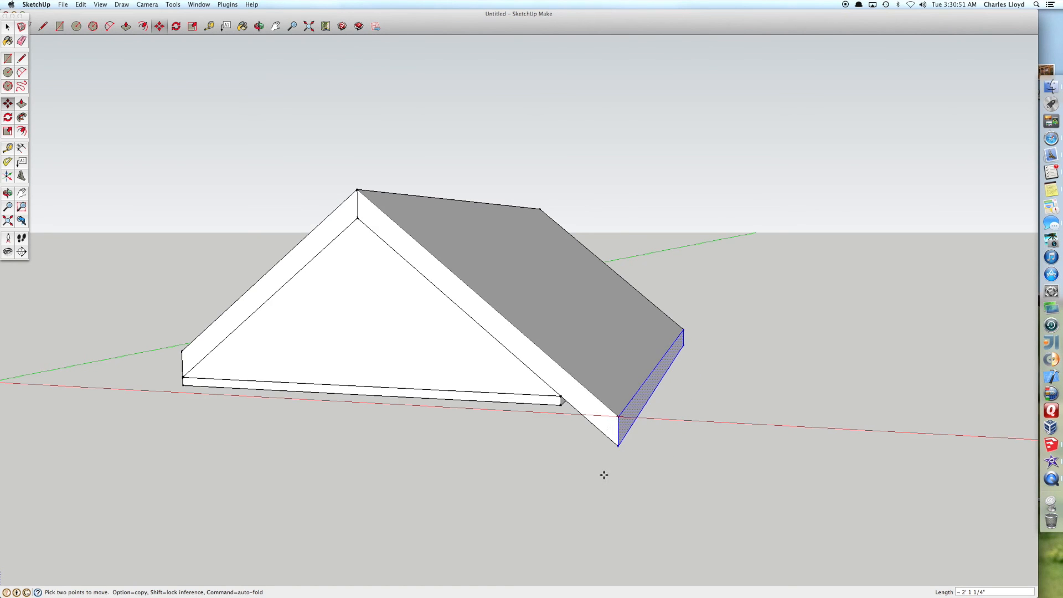
drag(603, 475, 644, 421)
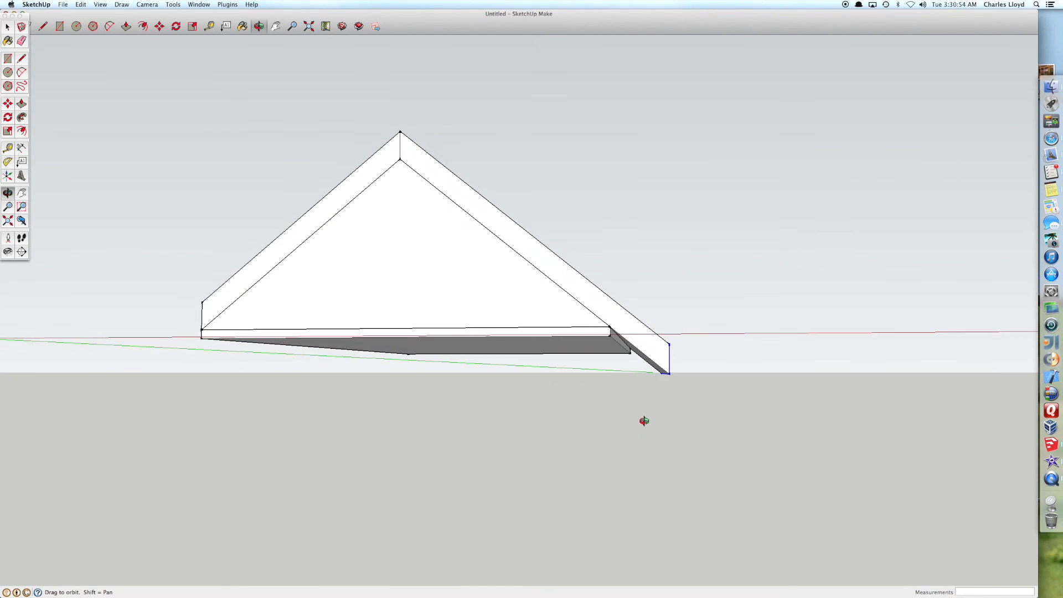